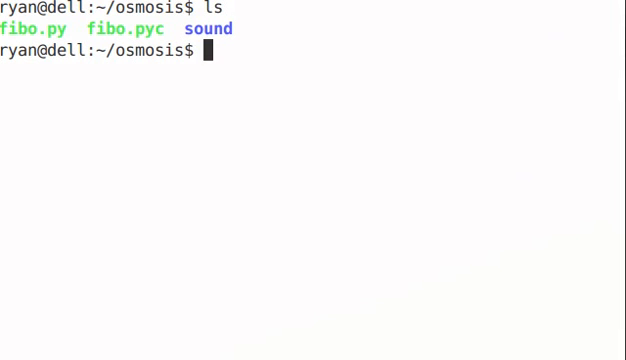
- View fibo.py, then in IPython run 'from fibo import *', whos, and fib(100)
text(vi fibo.py)
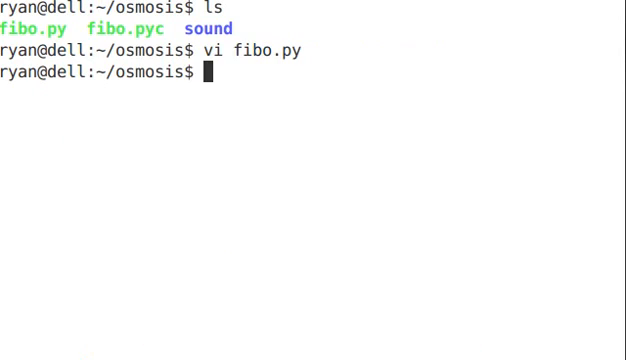
text(ipython)
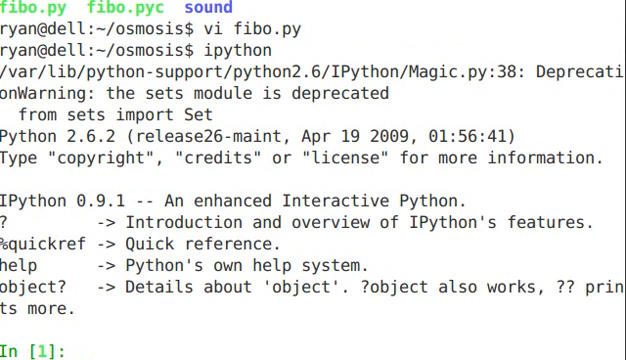
text(from fib)
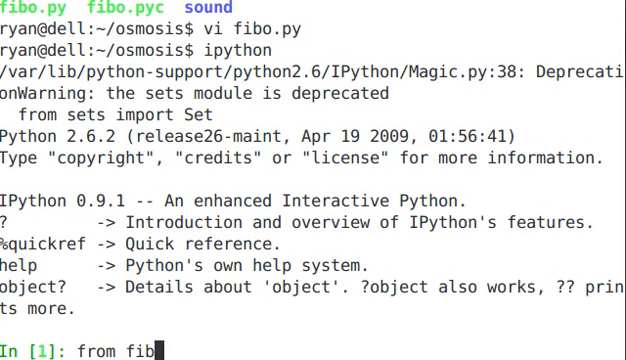
text(import *)
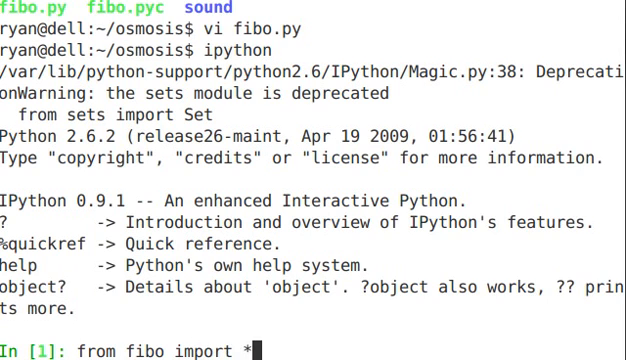
text(whos)
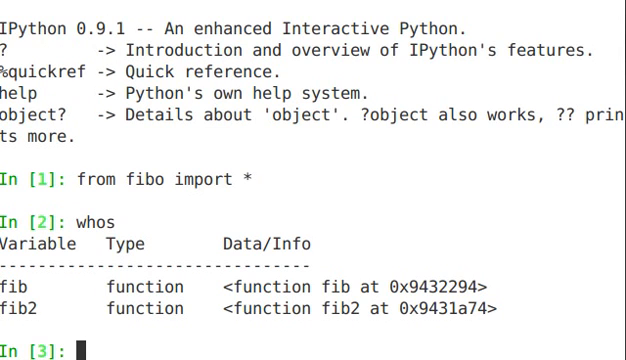
text(fib(100)
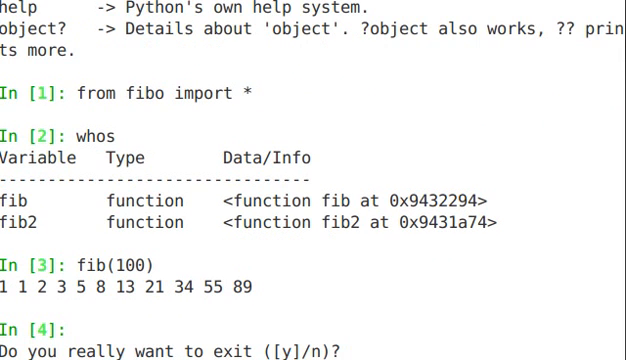
- Confirm IPython exit, enter sound/effects, list its modules and edit __init__.py in vi
text(y)
text(cd sound)
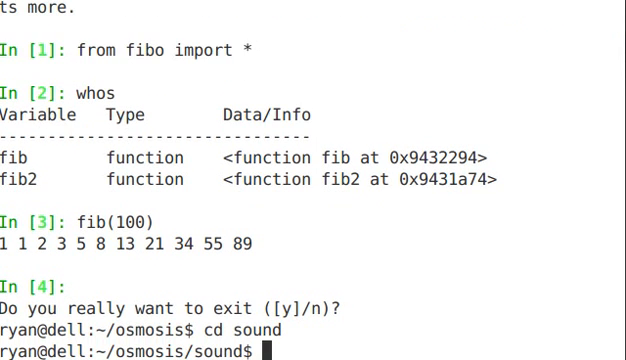
text(cd effects/)
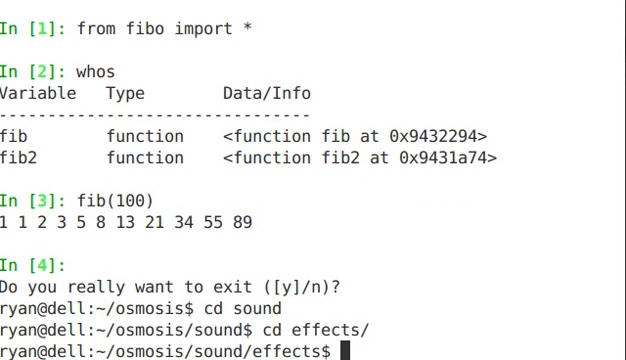
text(ls)
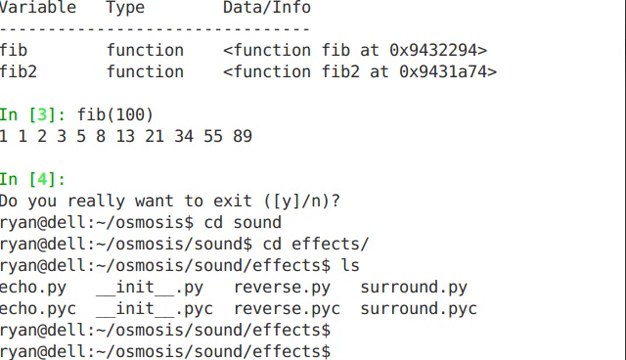
text(vi)
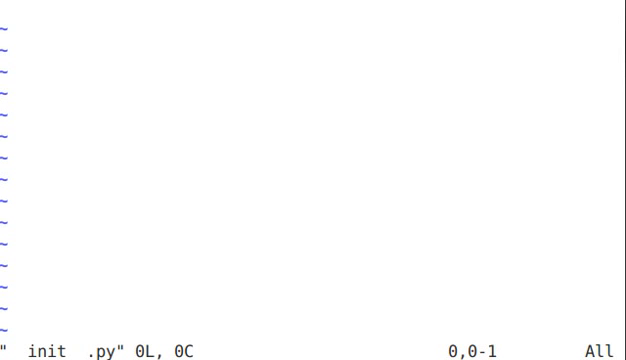
- Write __all__ = ["echo", "surround", "reverse"] into __init__.py and save with :wq
key(i)
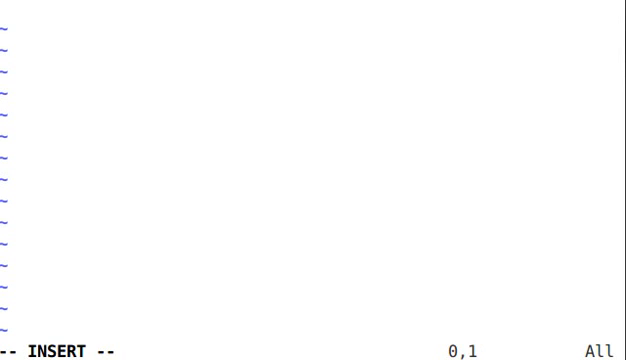
text(E)
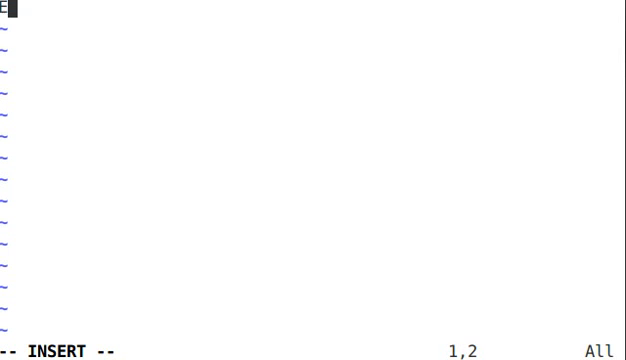
key(BackSpace)
text(__)
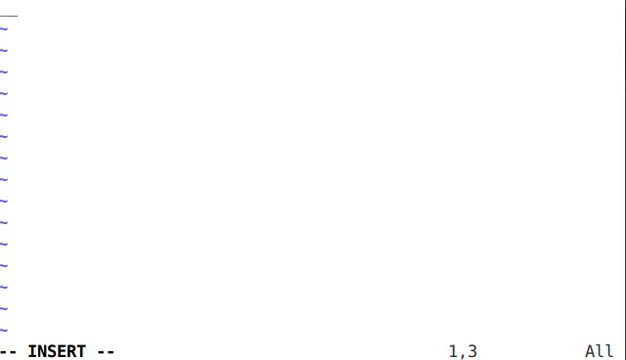
text(all)
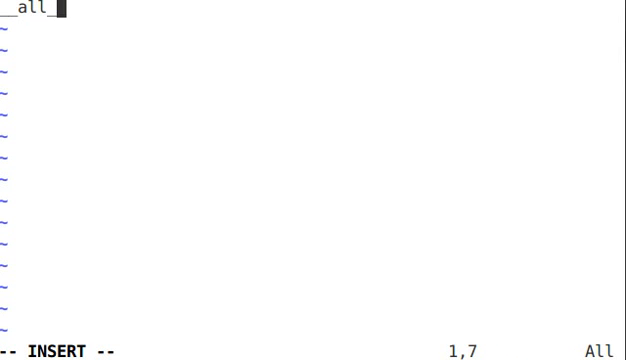
text(_)
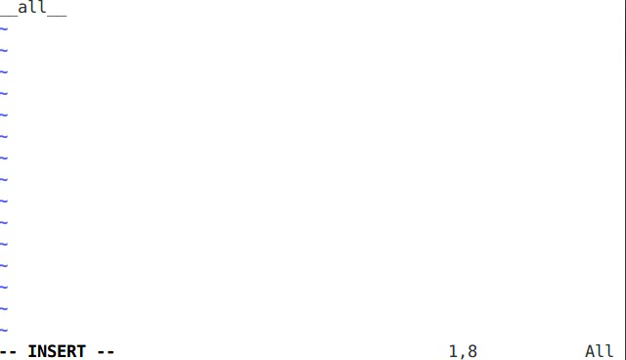
text(= [)
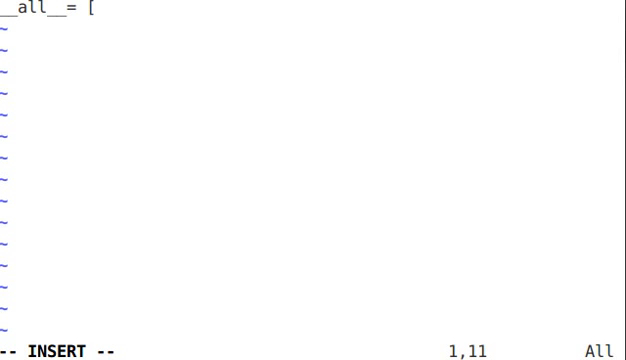
text("echo)
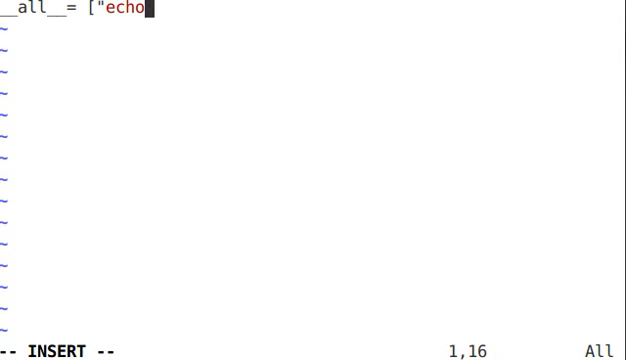
text(", "su)
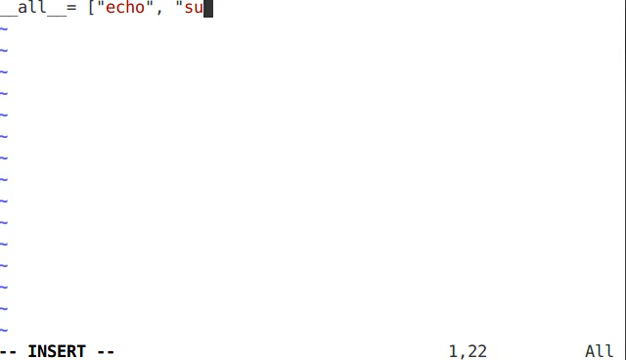
text(rround")
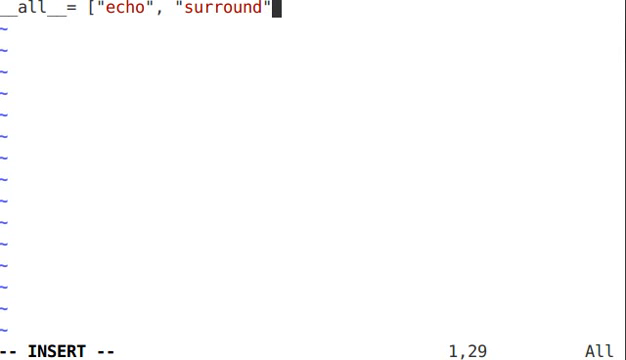
text(, "rever)
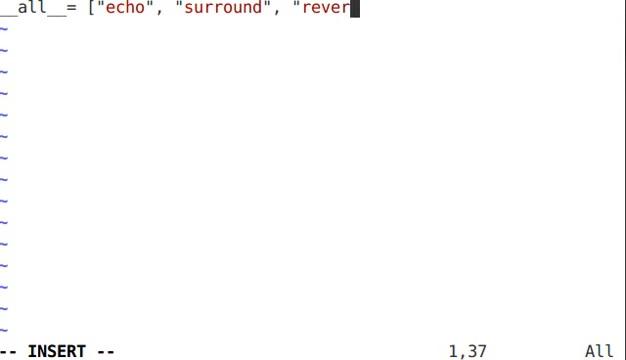
text(se")
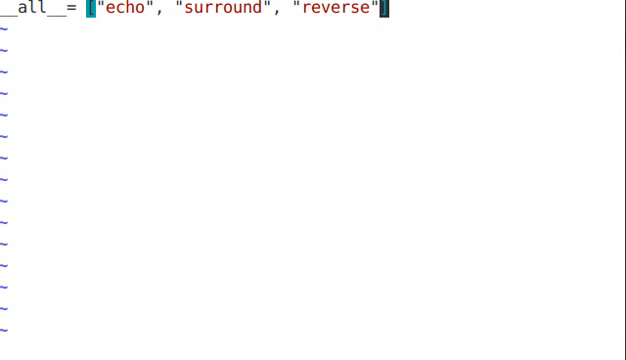
text(:wq)
text(cd ../..)
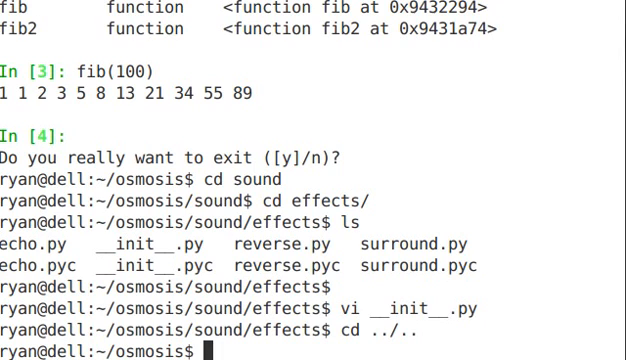
- In IPython run 'from sound.effects import *' and whos, then begin exiting
text(ipython)
text(from sou)
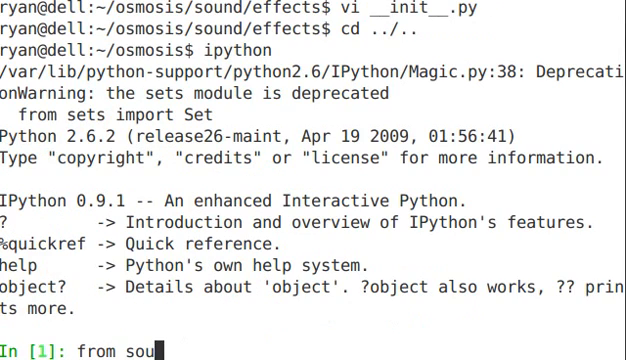
text(nd.effects)
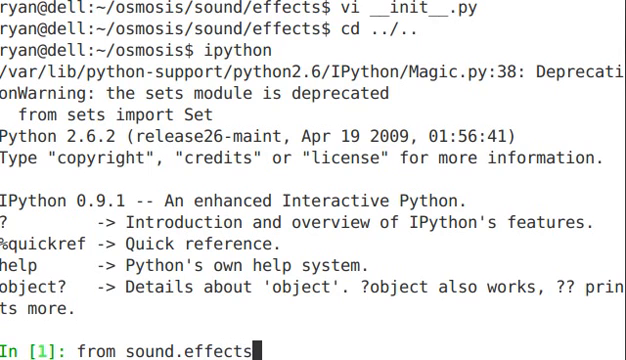
text(import *)
text(whos)
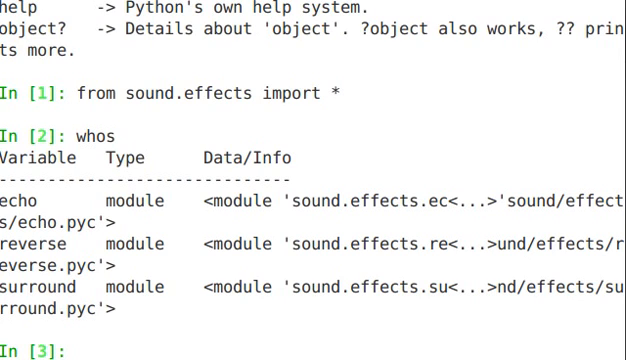
text(exit)
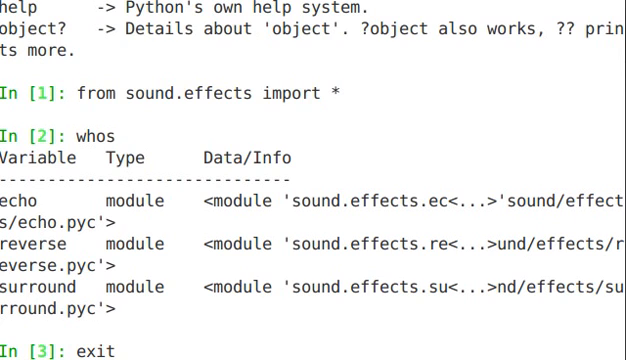
- Exit IPython, reopen sound/effects/__init__.py in vi, return to osmosis and restart IPython
text(())
text(cd)
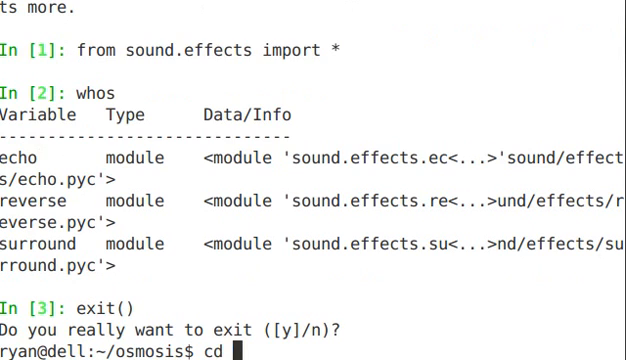
text(sound/effects/)
text(v)
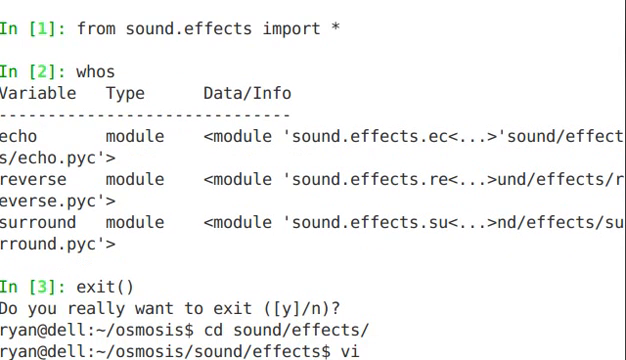
text(i)
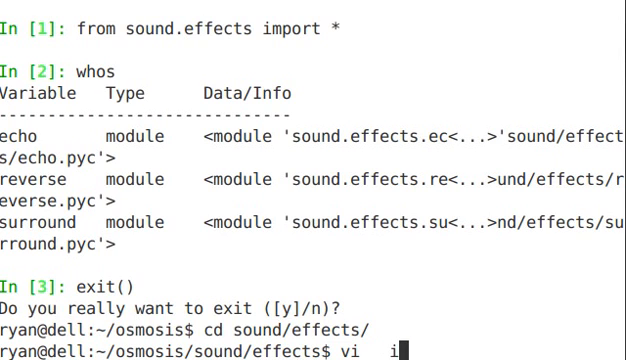
key(Return)
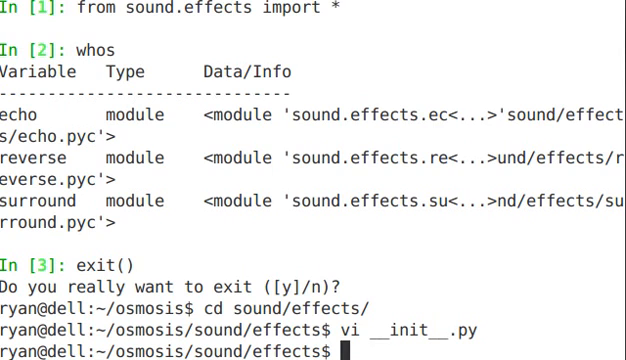
text(cd ../..)
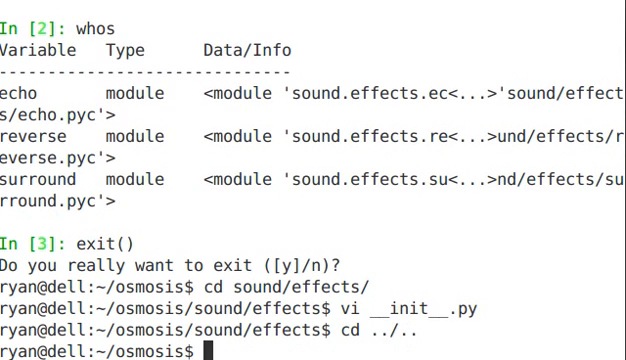
text(ipython)
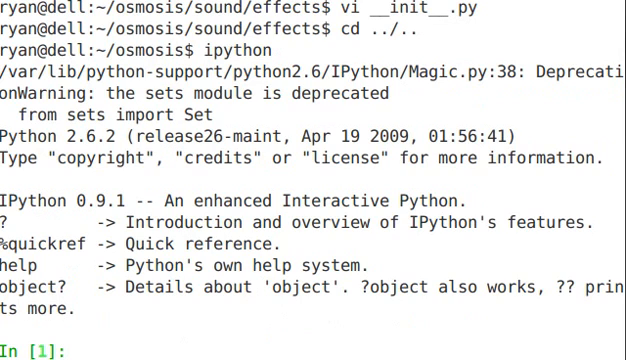
- Run 'import sound' and Tab-complete sound.effects. to list its echo and surround submodules
text(import)
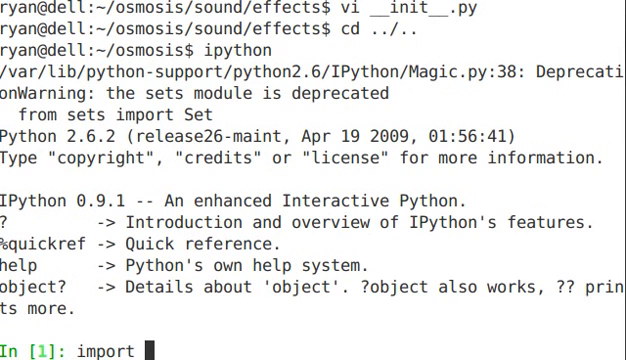
text(sound.effe)
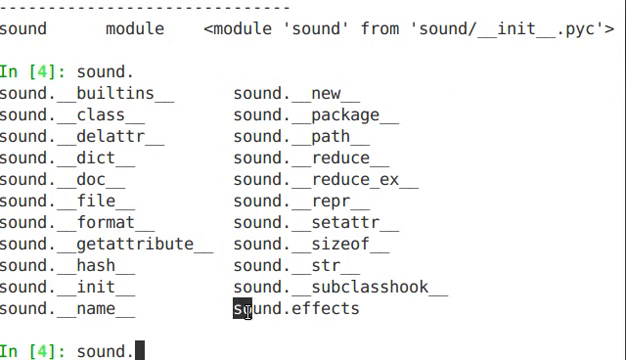
mouse_move(484, 178)
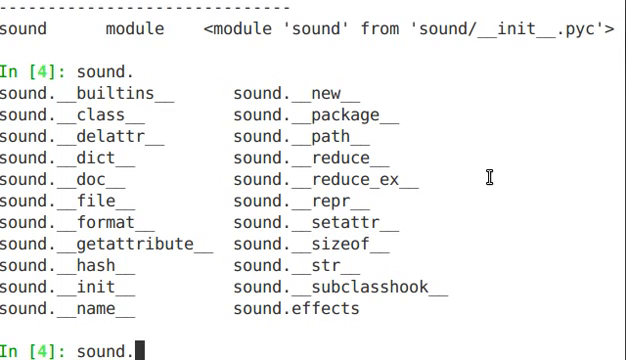
mouse_move(538, 148)
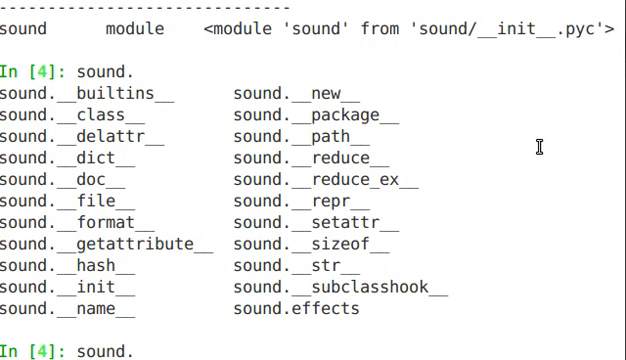
text(effects.)
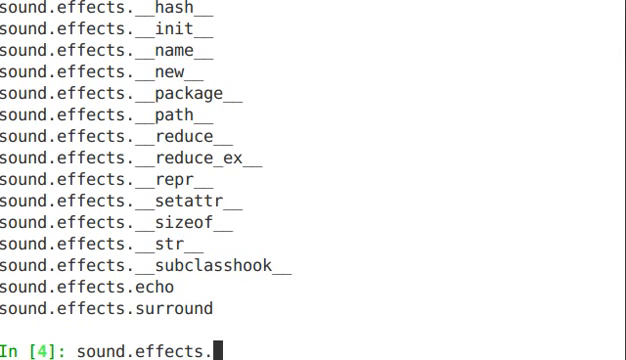
key(BackSpace)
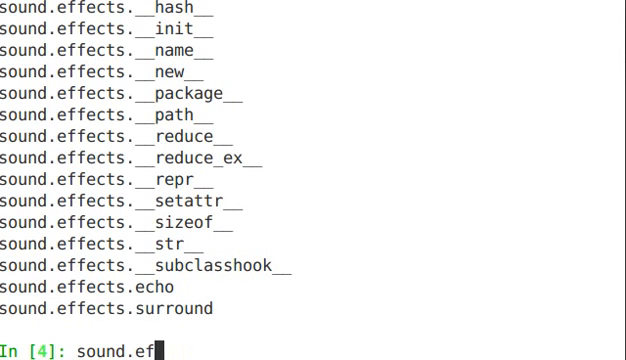
- Clear the line and run 'from sound.effects import *'
key(ctrl+u)
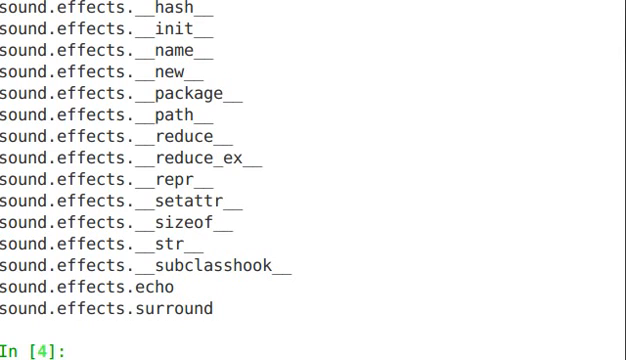
text(from sound.effe)
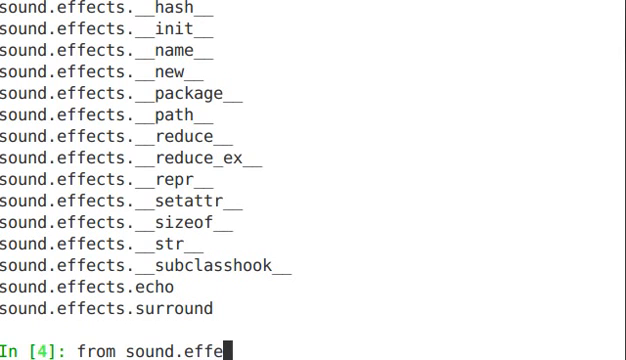
text(cts im)
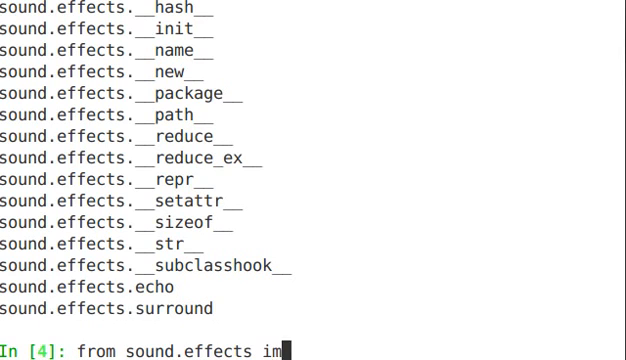
text(port *)
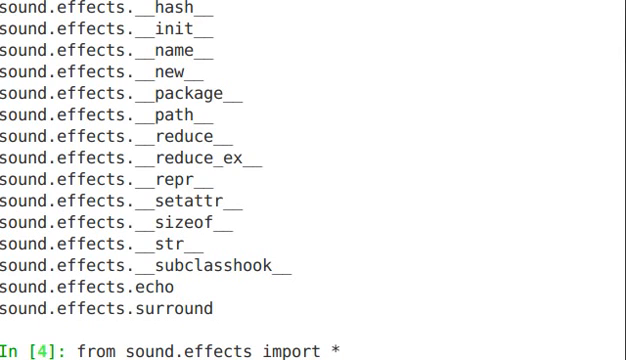
key(Return)
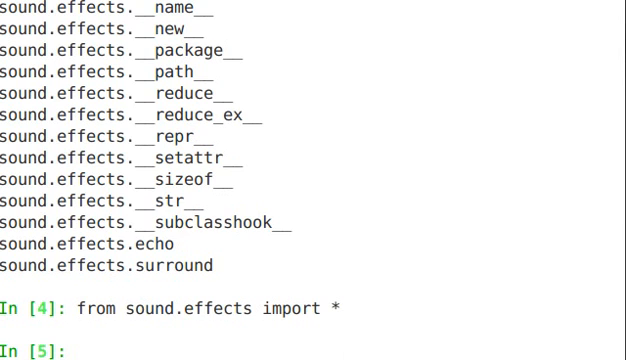